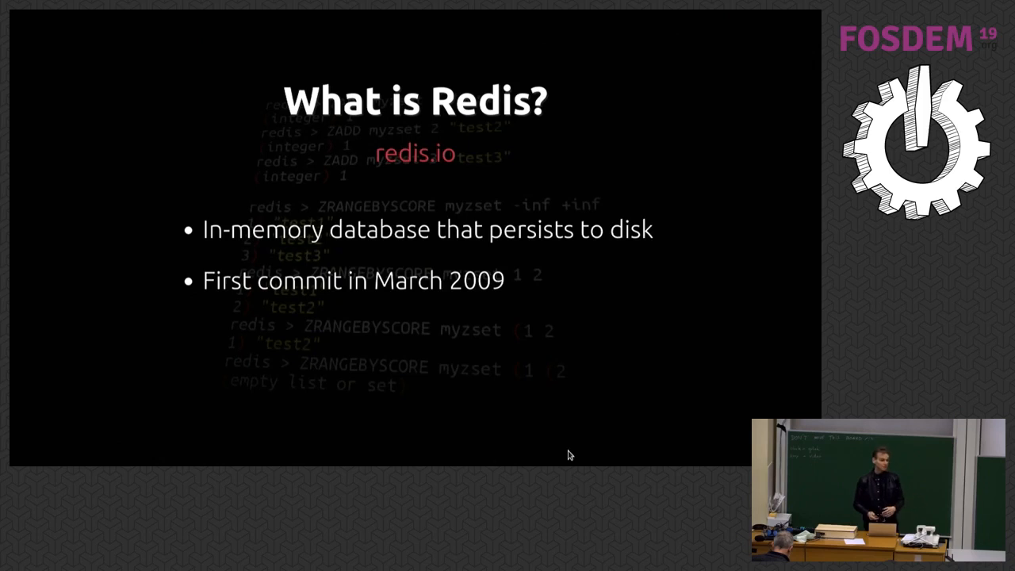
{"action": "key", "text": "Right"}
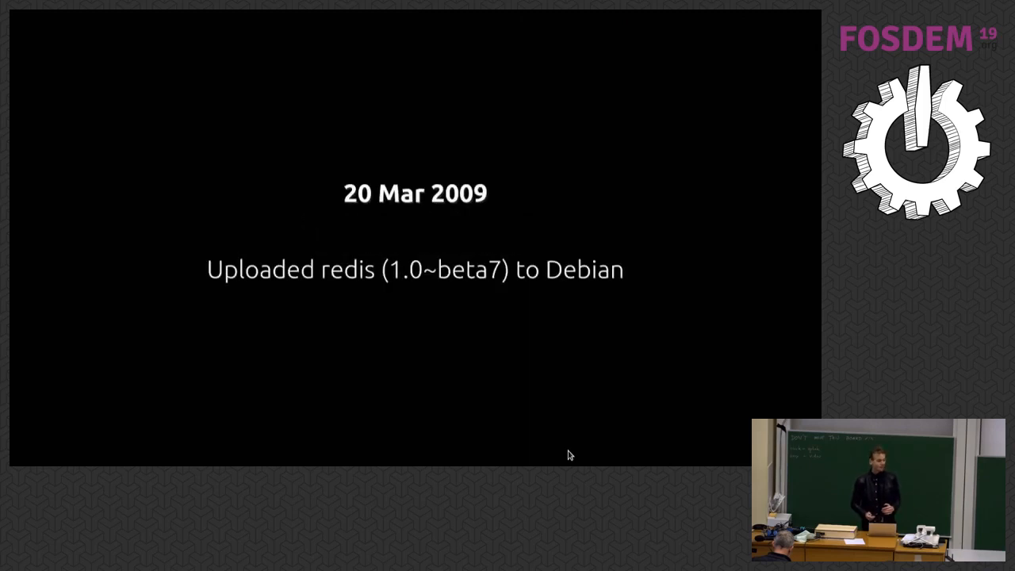
{"action": "key", "text": "Right"}
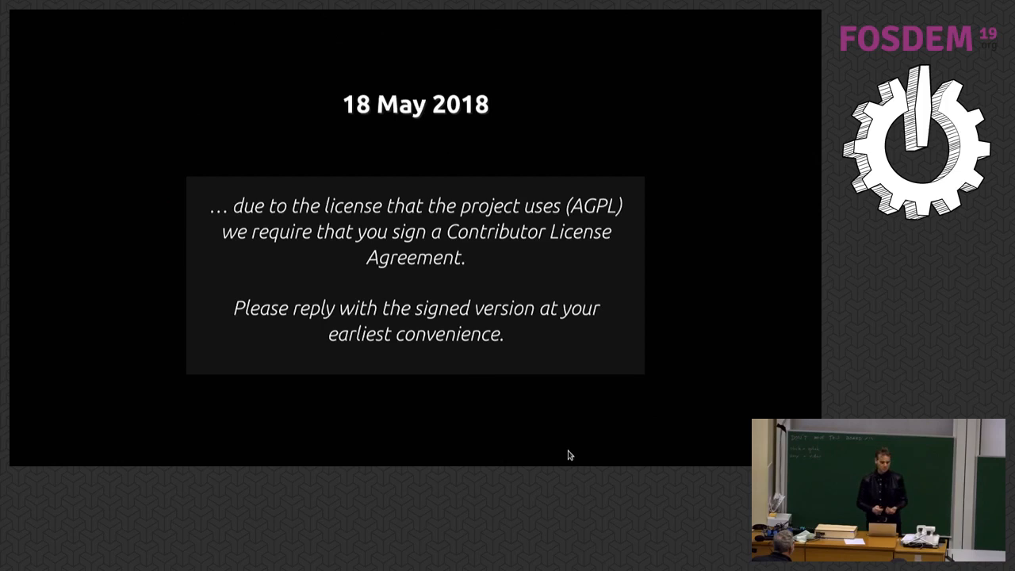
{"action": "key", "text": "Right"}
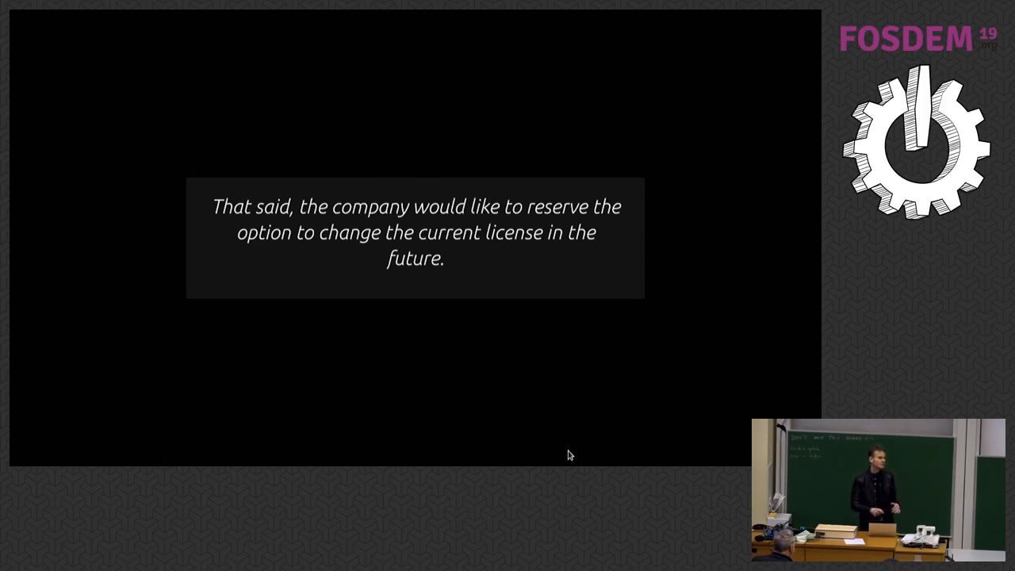
{"action": "key", "text": "Right"}
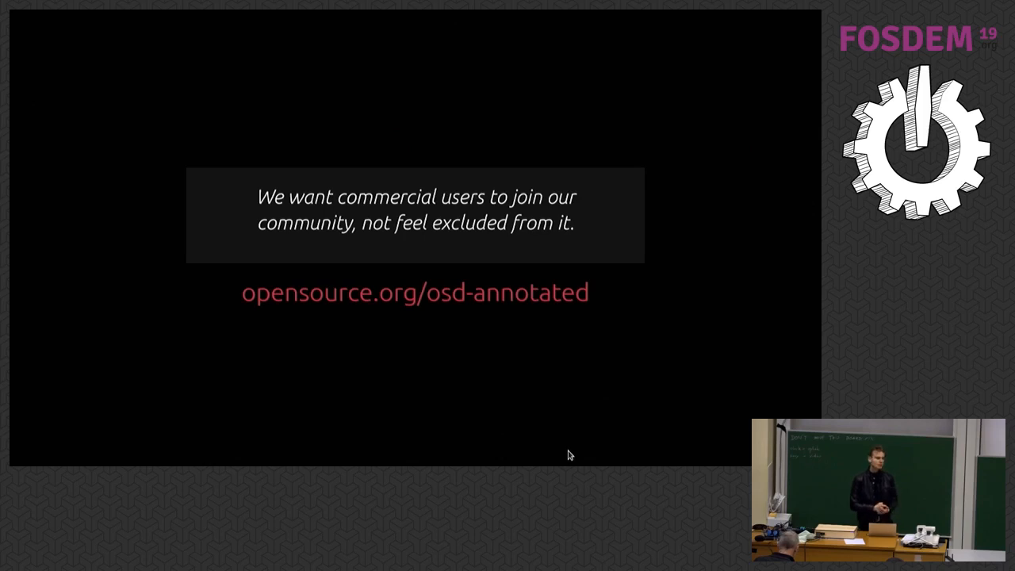
{"action": "key", "text": "Right"}
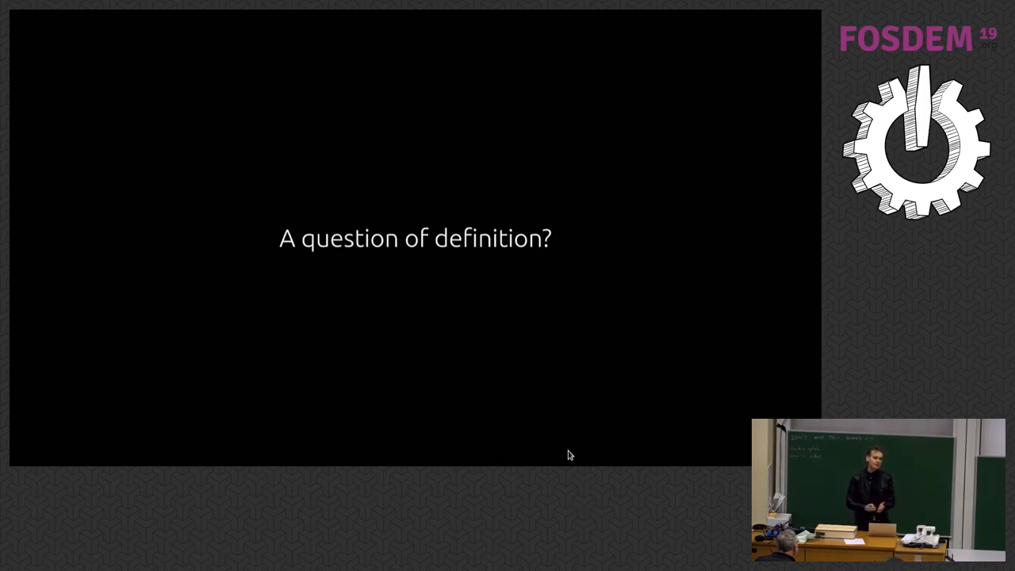
{"action": "key", "text": "Right"}
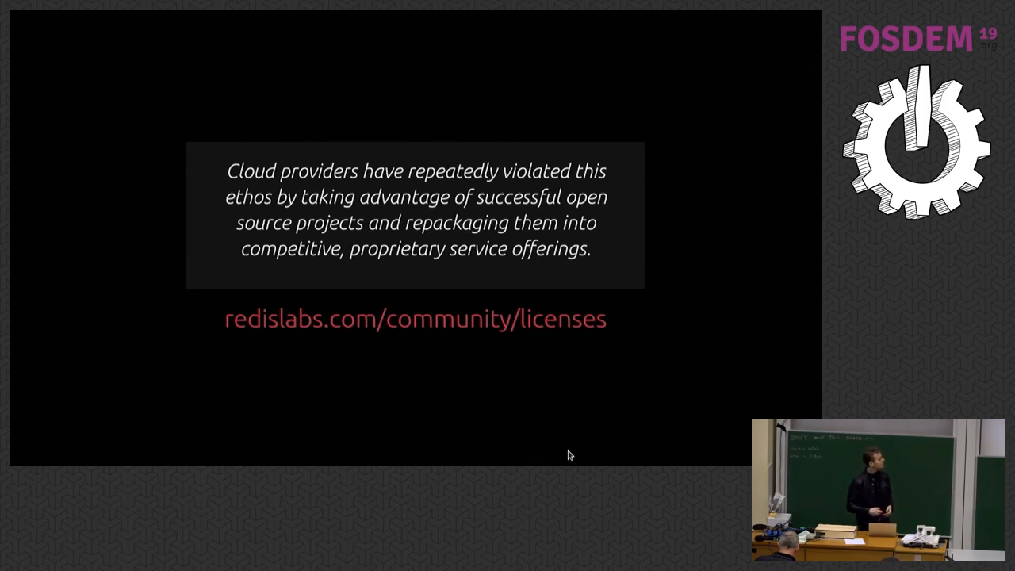
{"action": "key", "text": "Right"}
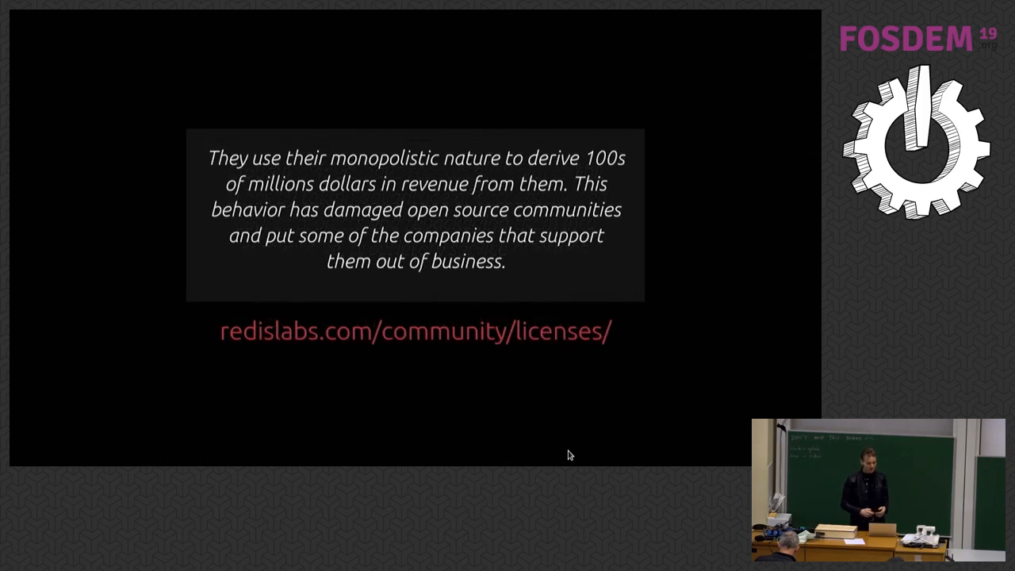